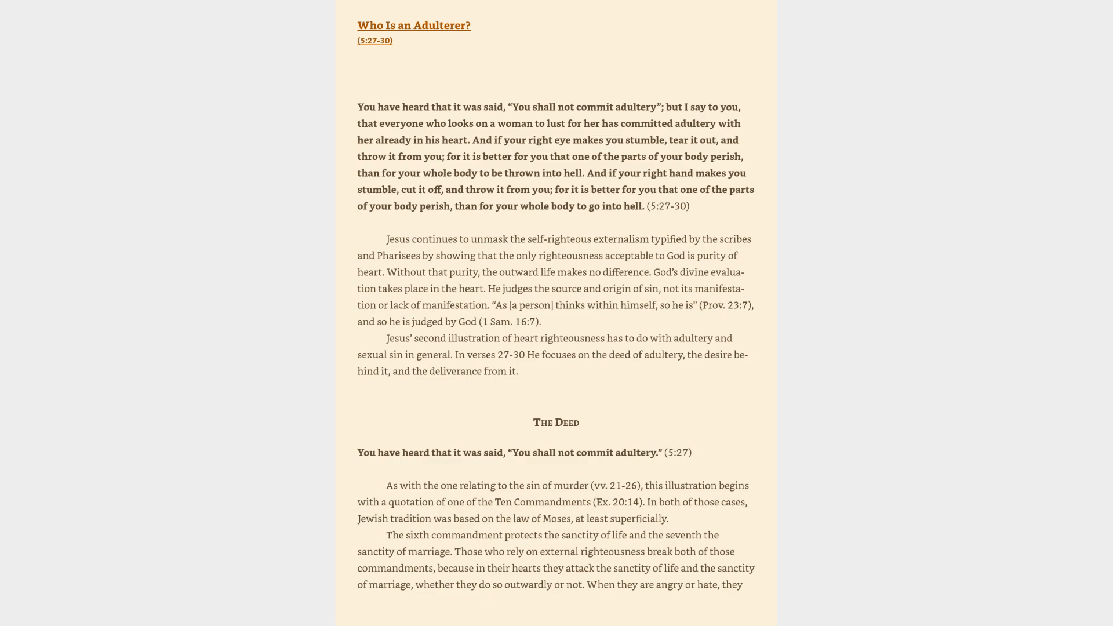
scroll("down", 3)
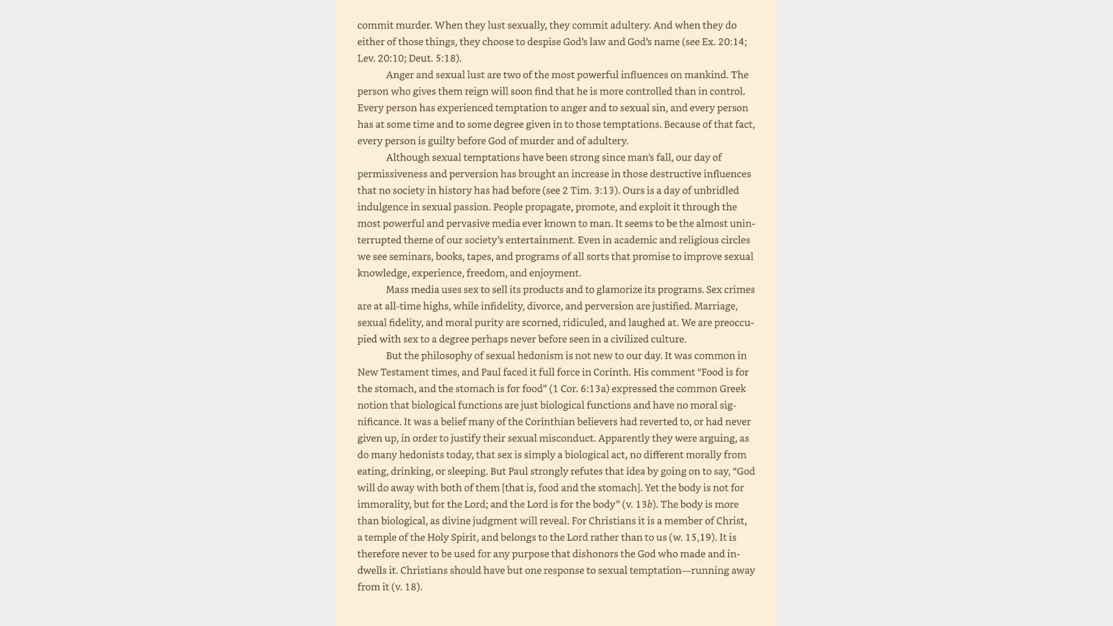
scroll("down", 3)
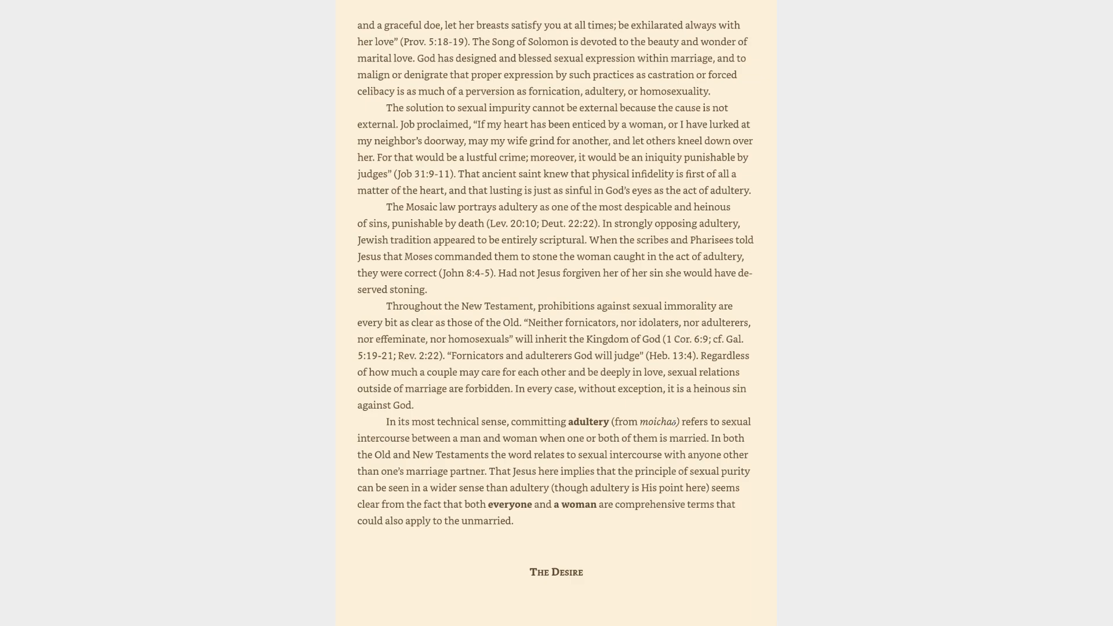
scroll("down", 3)
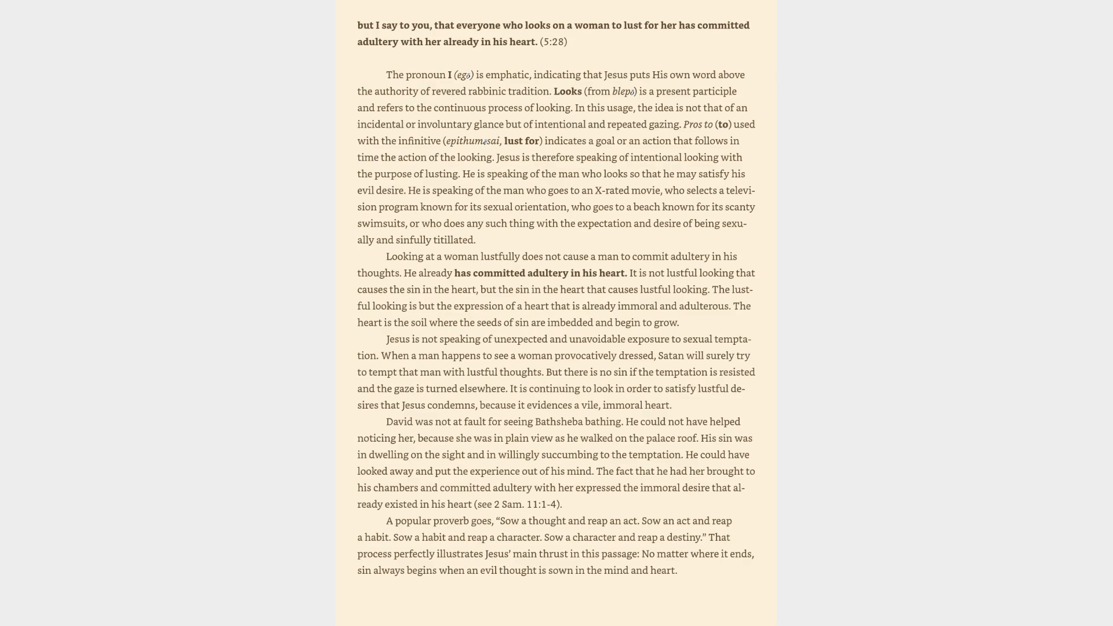
scroll("down", 3)
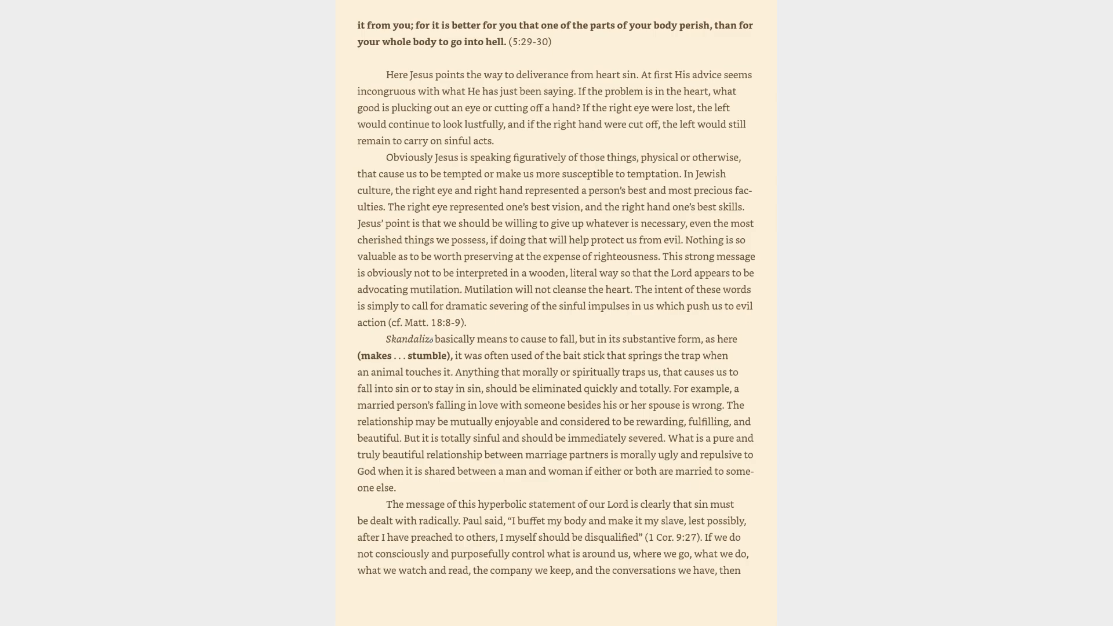
scroll("down", 3)
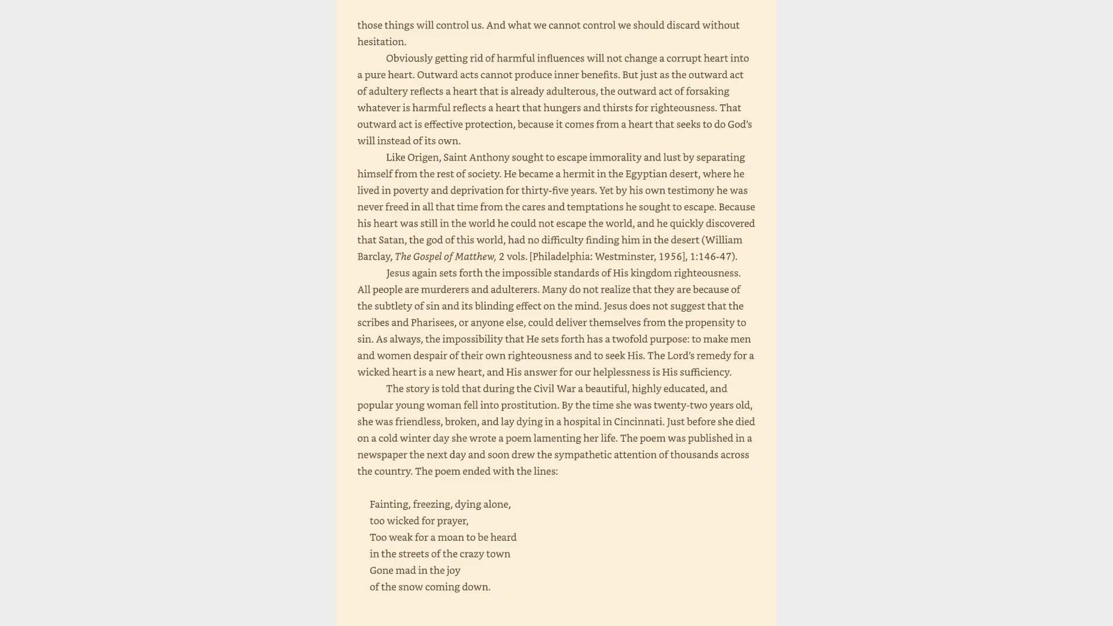